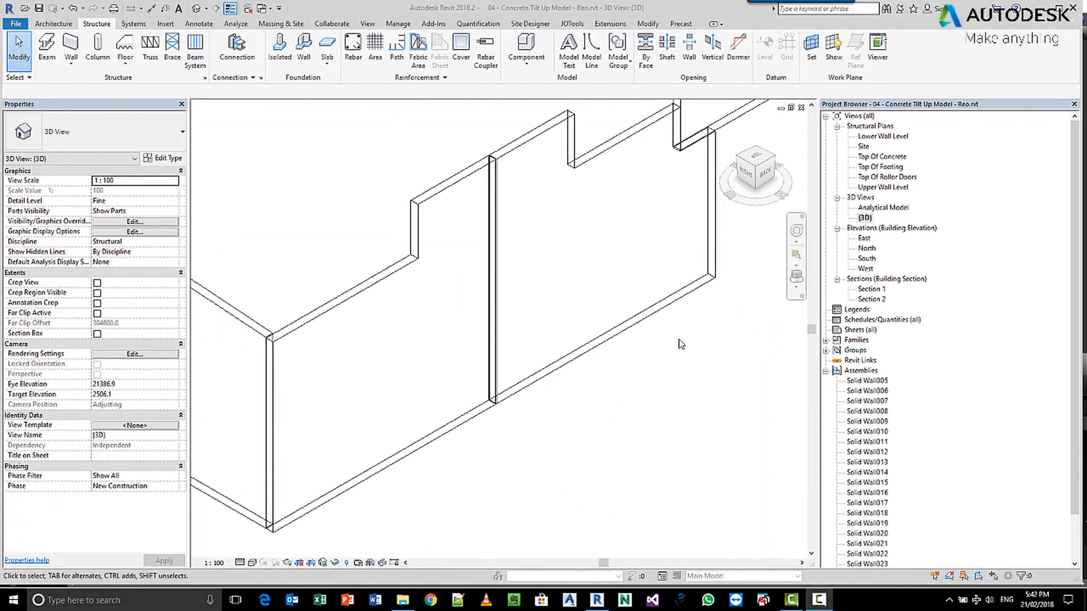
mouse_move(684, 346)
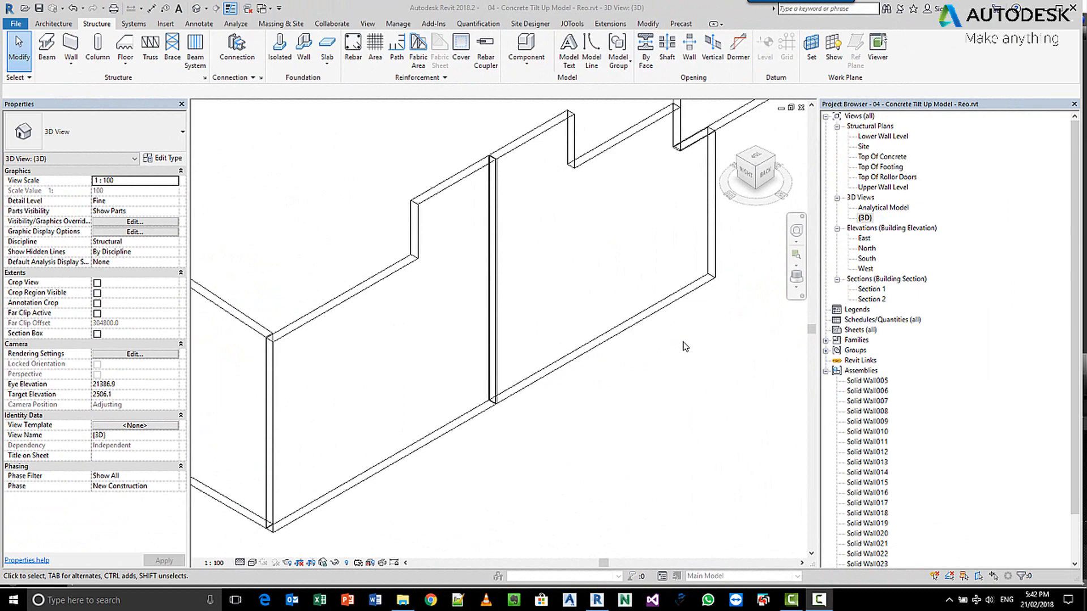
mouse_move(314, 113)
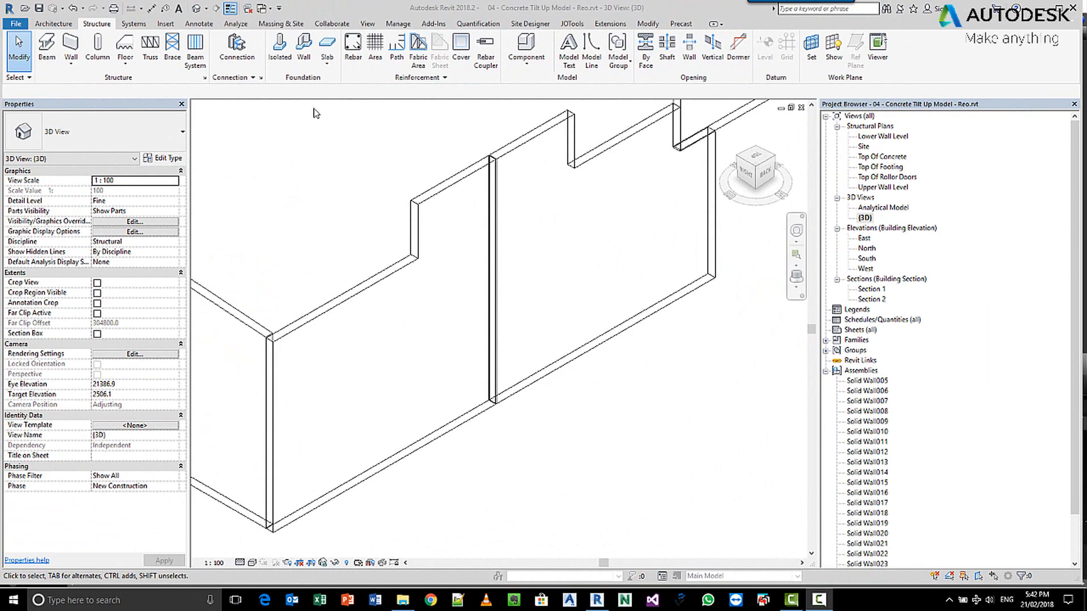
Start Place a Component for the Solid Wall - Grout tubes D24 family.
left_click(527, 50)
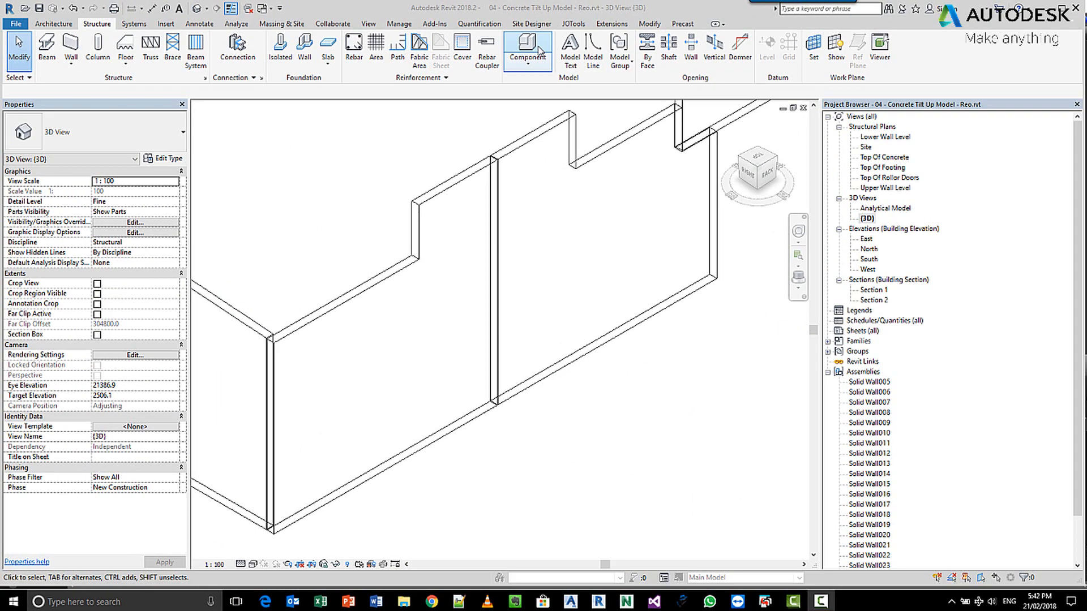
left_click(526, 54)
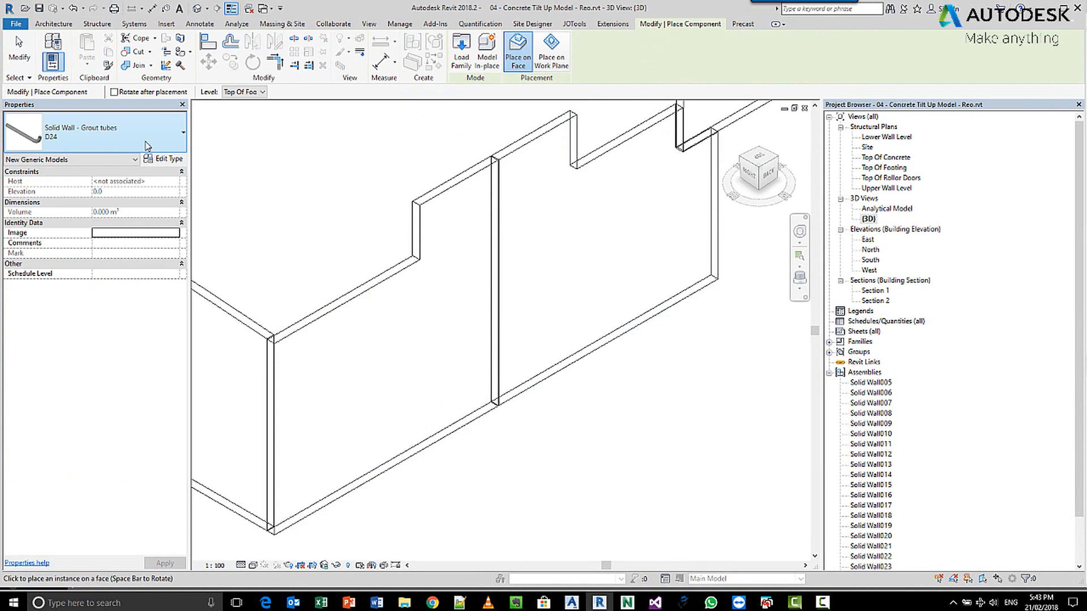
mouse_move(146, 146)
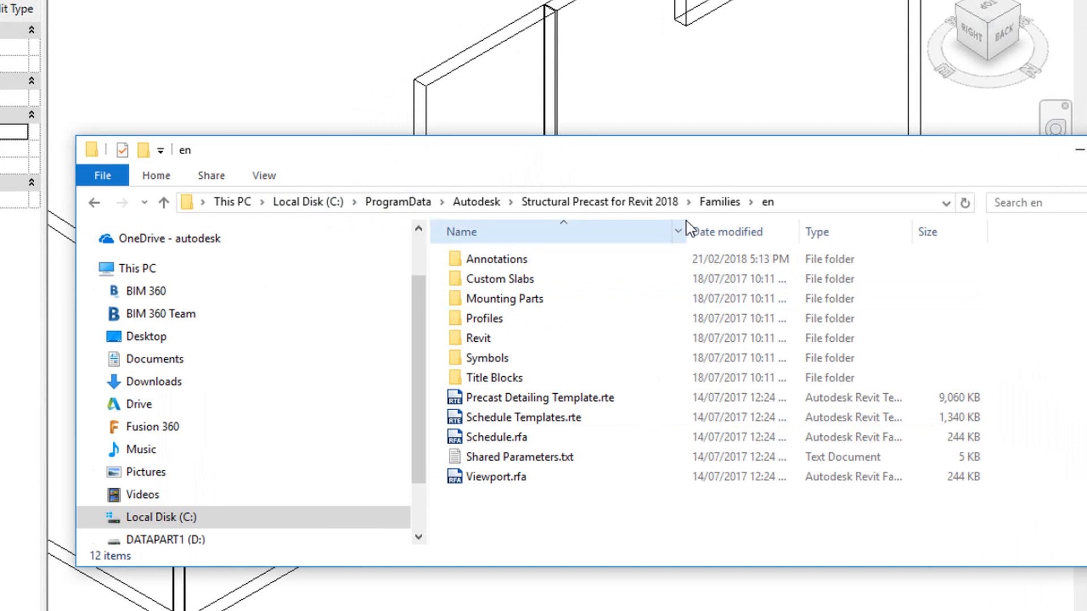
mouse_move(768, 202)
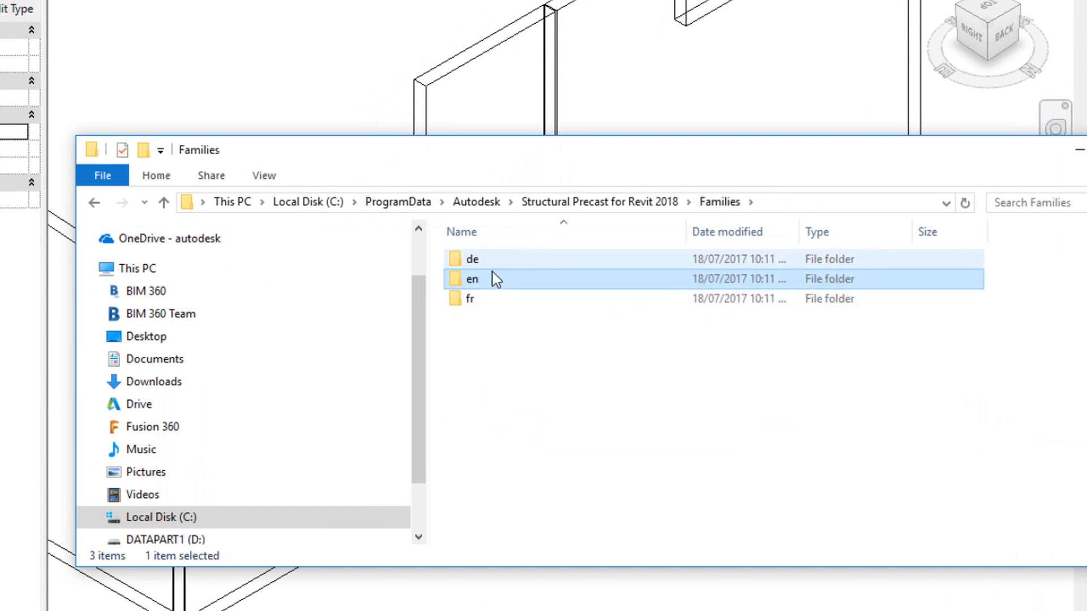
Browse into the en families folder and enter Mounting Parts to reveal the grout tube family.
double_click(472, 278)
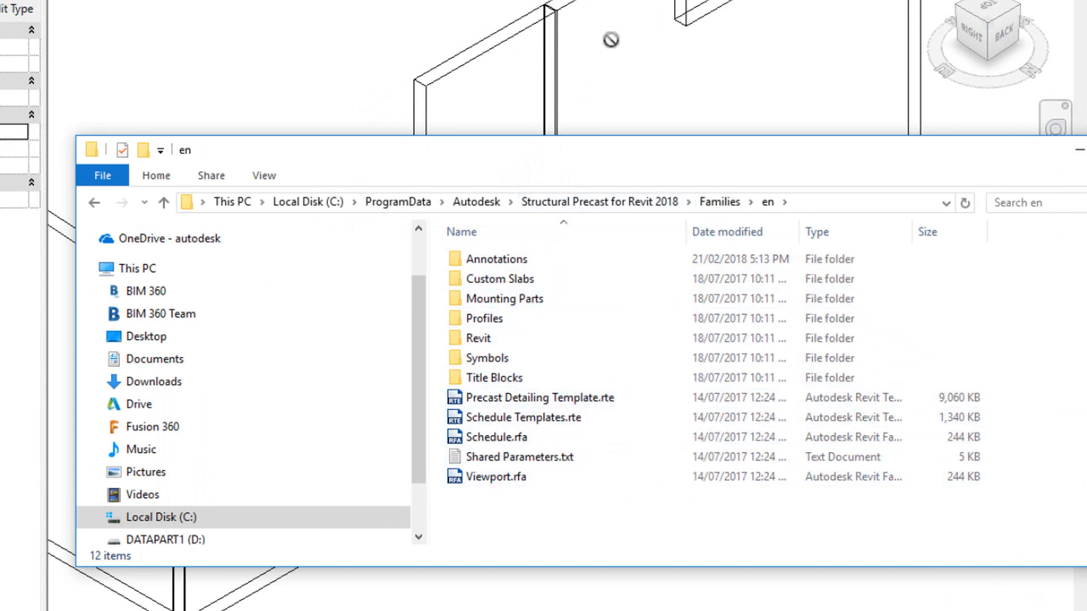
left_click(504, 297)
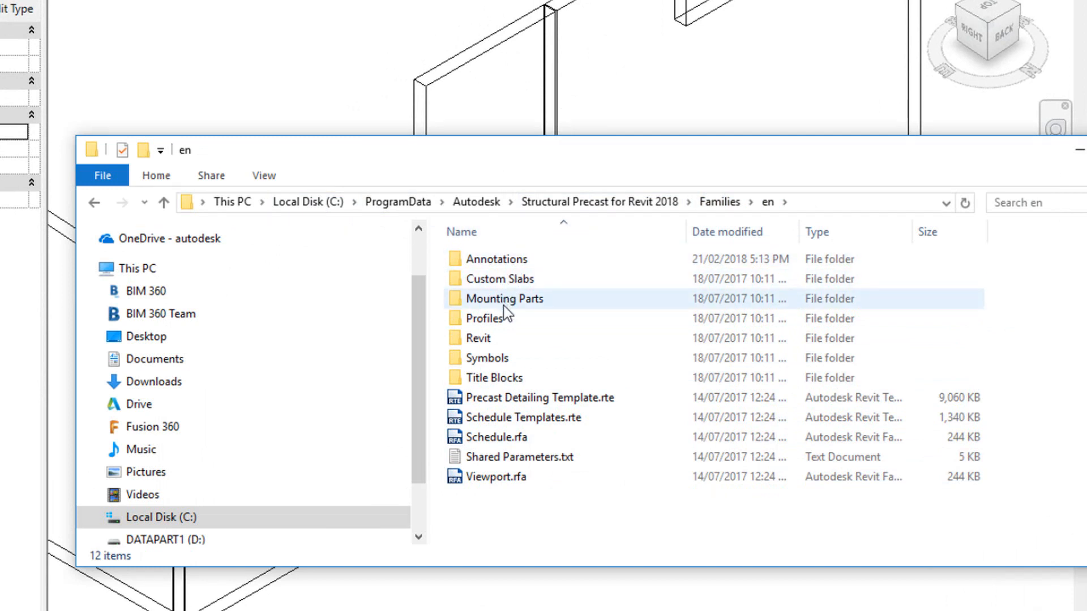
mouse_move(662, 326)
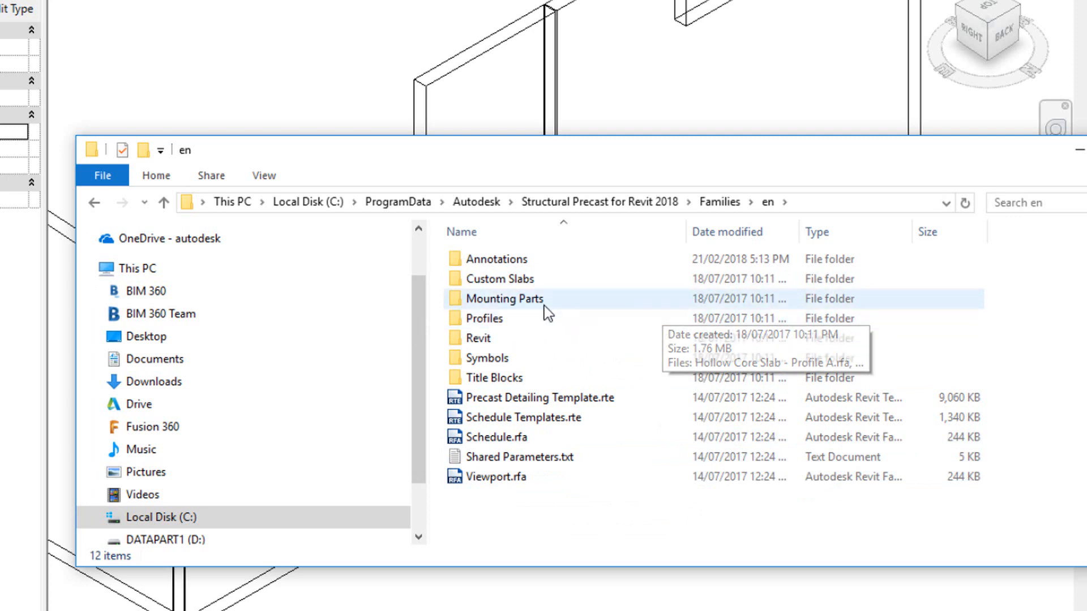
mouse_move(537, 314)
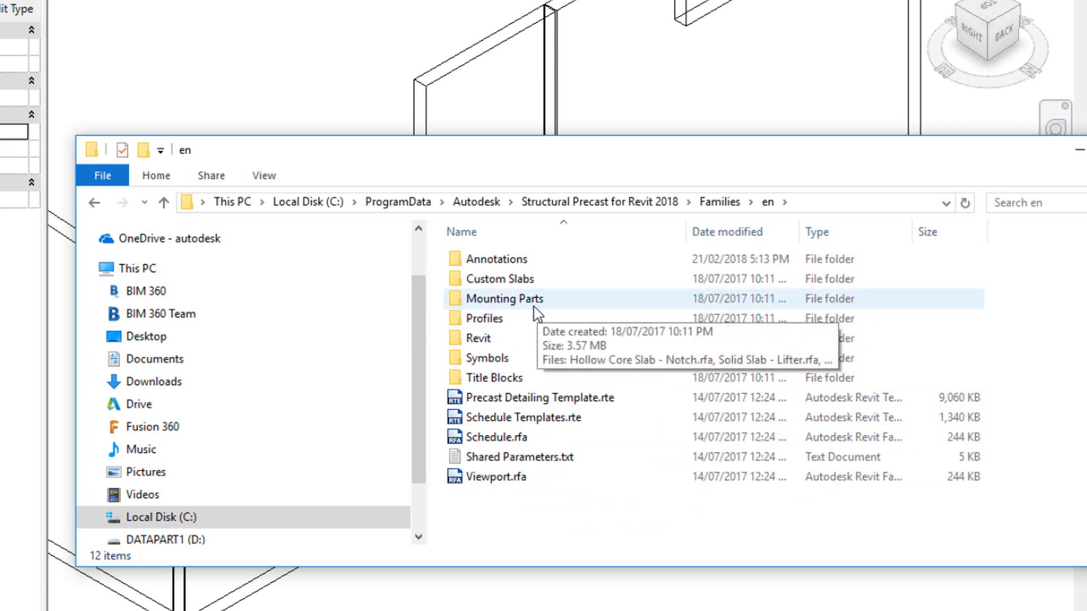
double_click(505, 299)
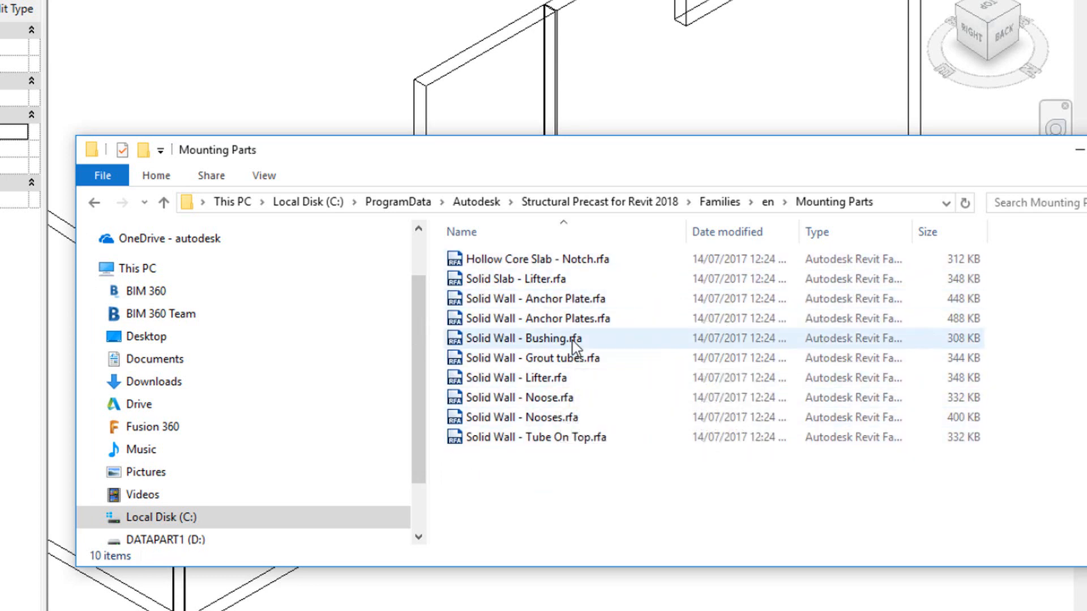
mouse_move(546, 339)
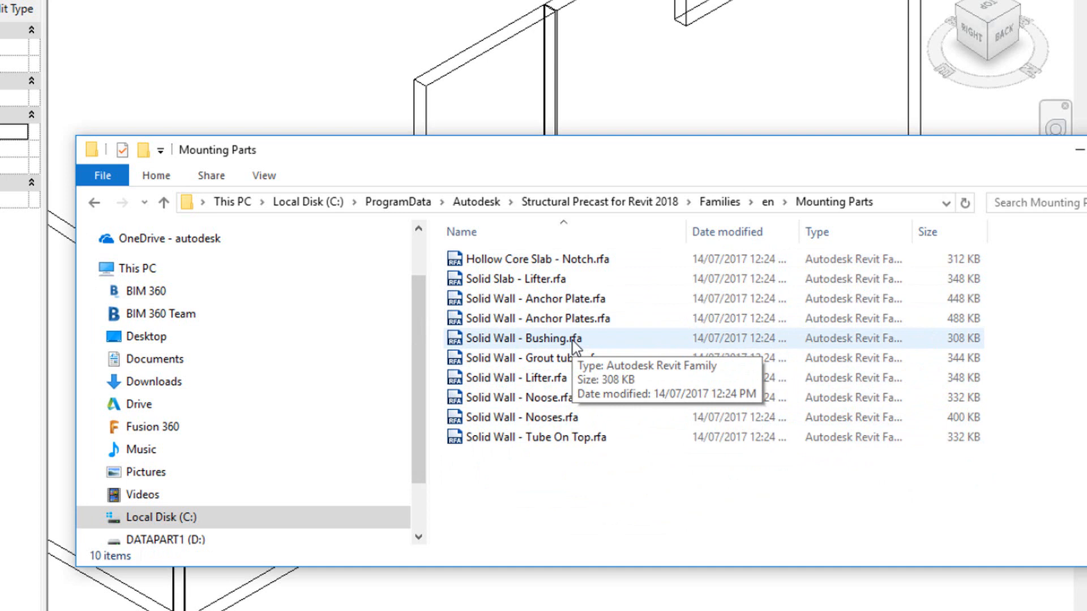
mouse_move(637, 366)
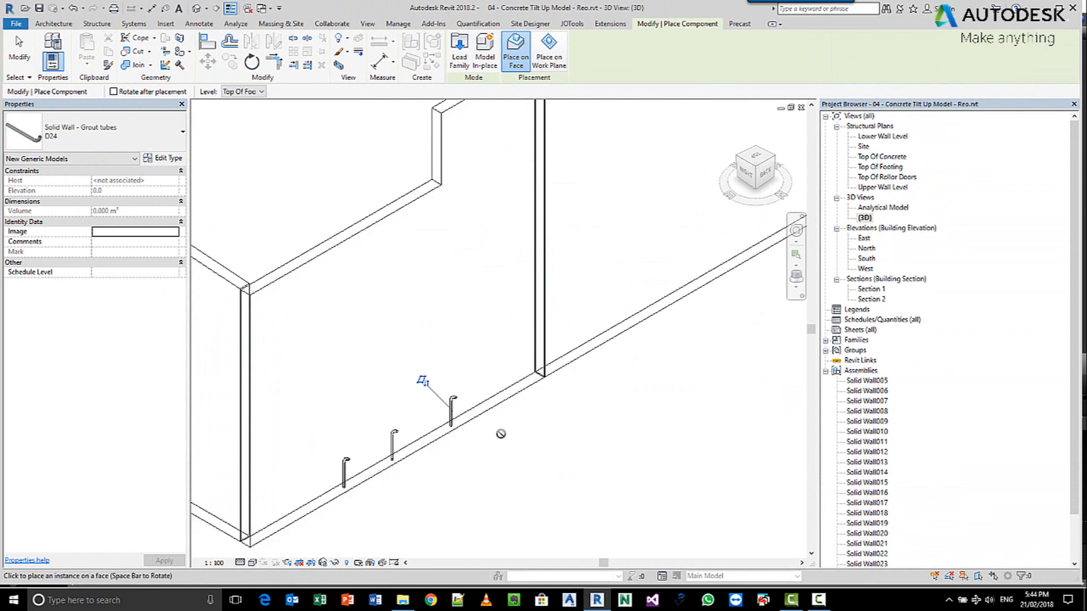
mouse_move(486, 423)
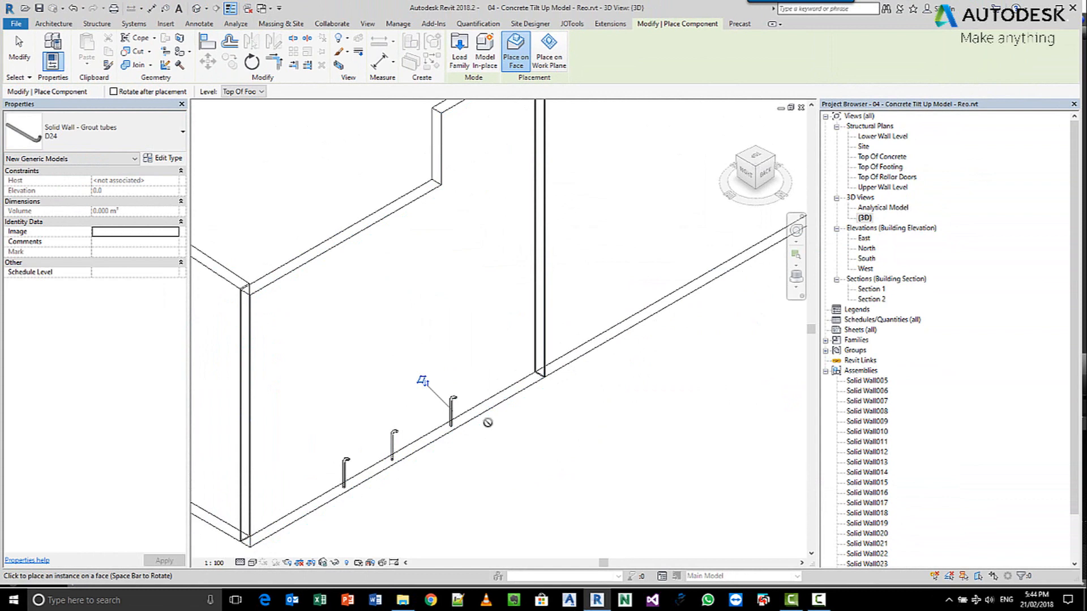
mouse_move(468, 429)
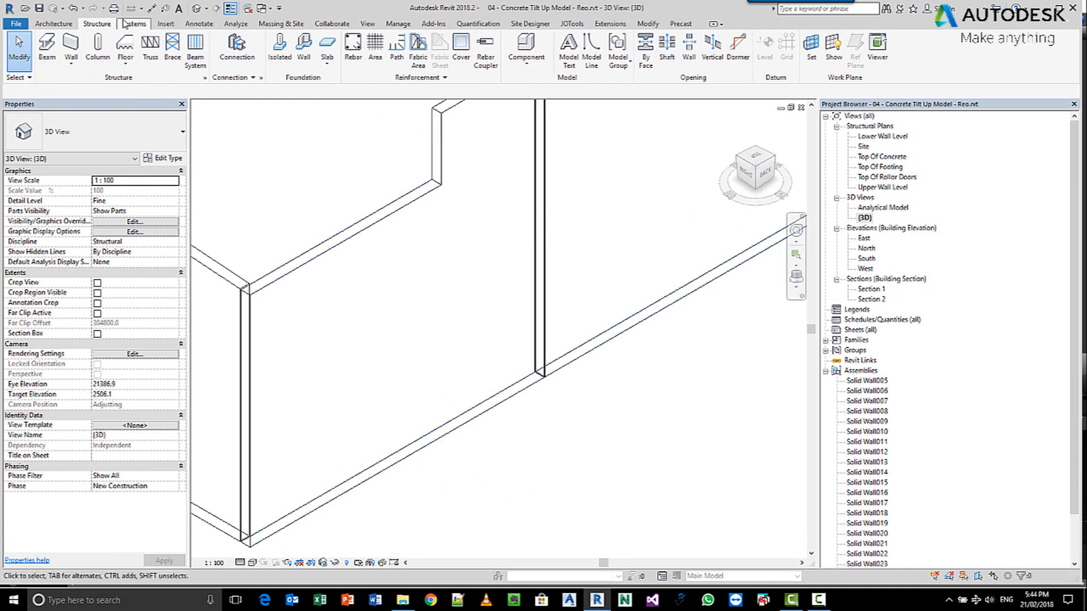
Launch Dynamo Player from the Manage ribbon's Visual Programming panel.
left_click(366, 22)
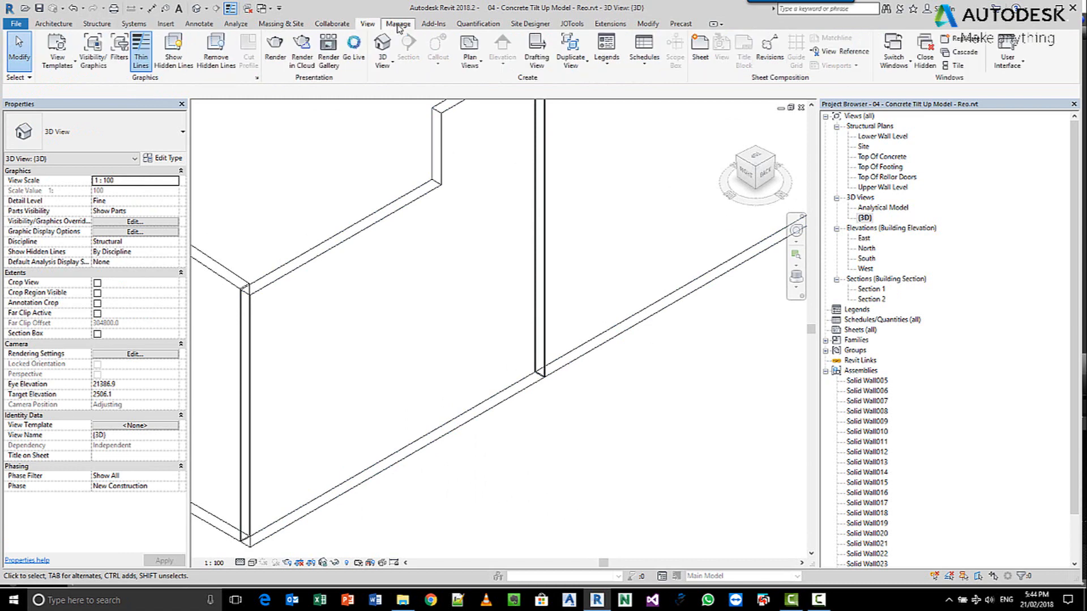
left_click(397, 22)
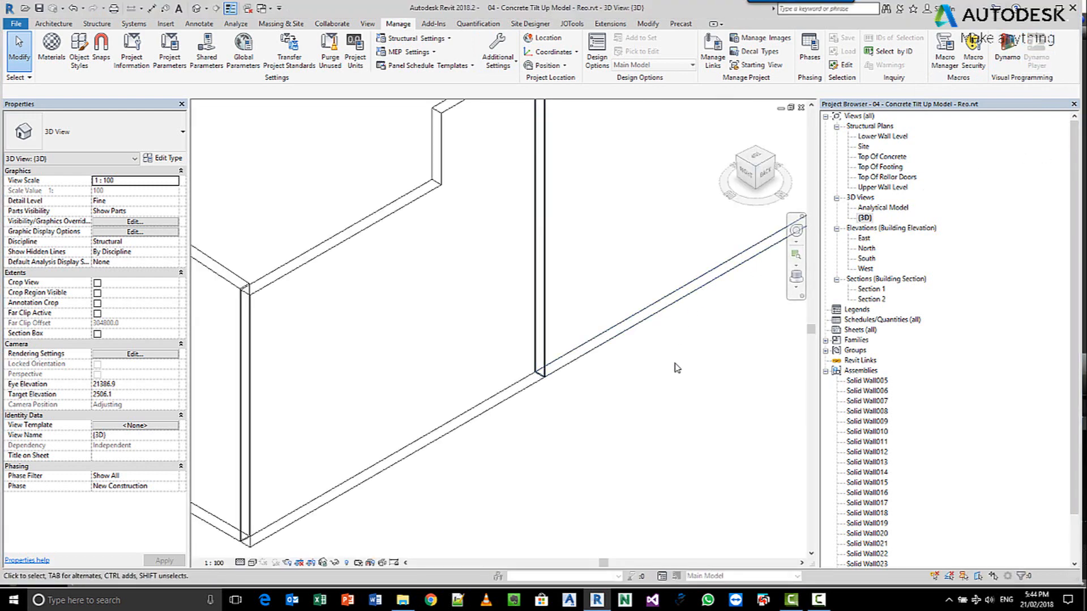
left_click(1034, 49)
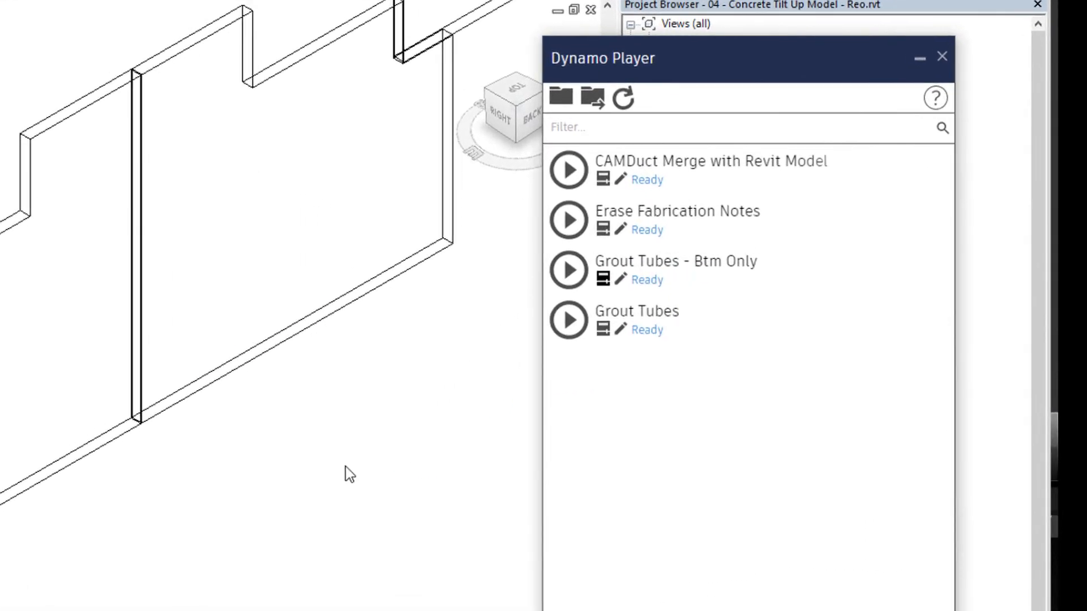
Show the Grout Tubes - Btm Only script inputs: 4 D24 tubes, 500 mm edge, 2000 mm spacing.
left_click(567, 269)
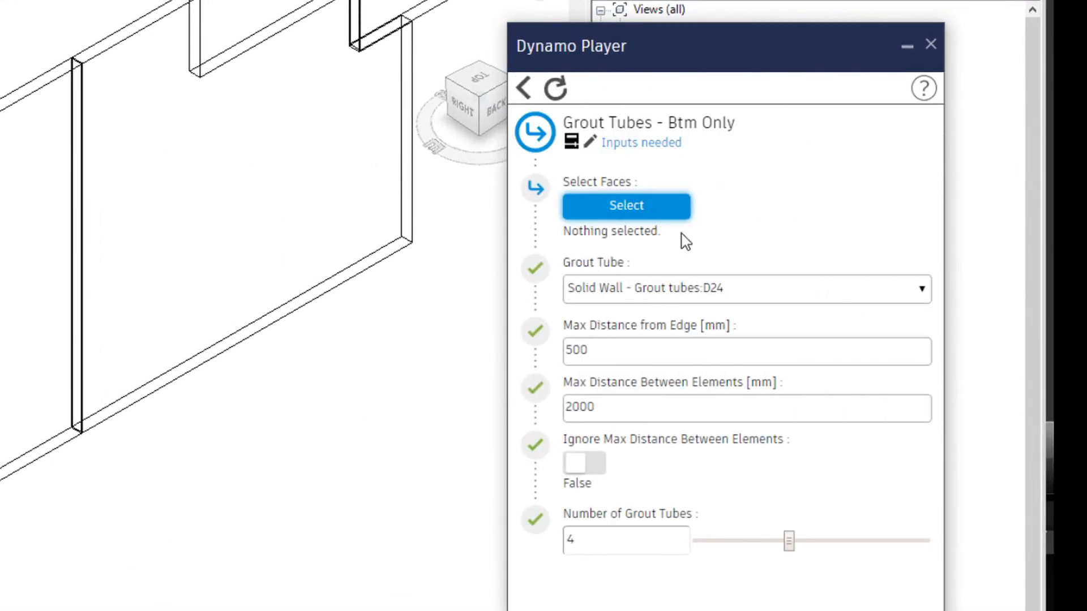
mouse_move(625, 206)
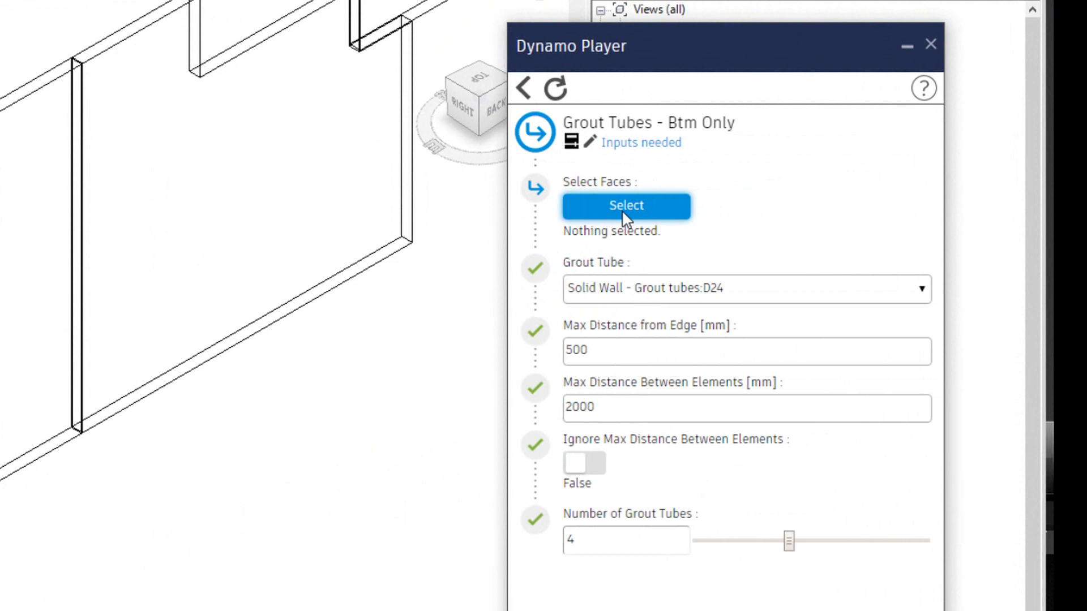
mouse_move(669, 315)
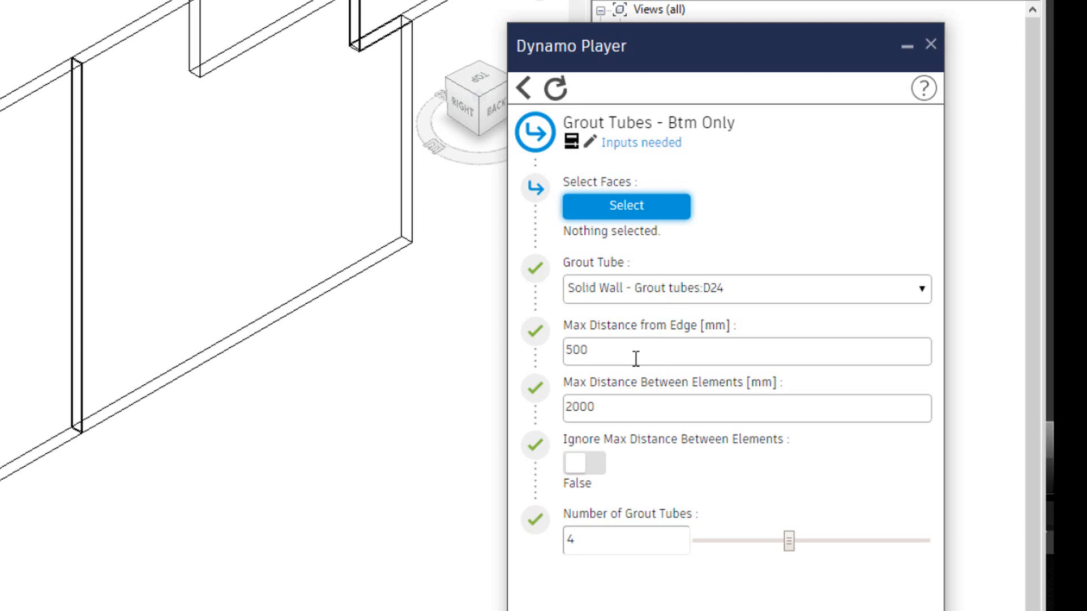
mouse_move(643, 362)
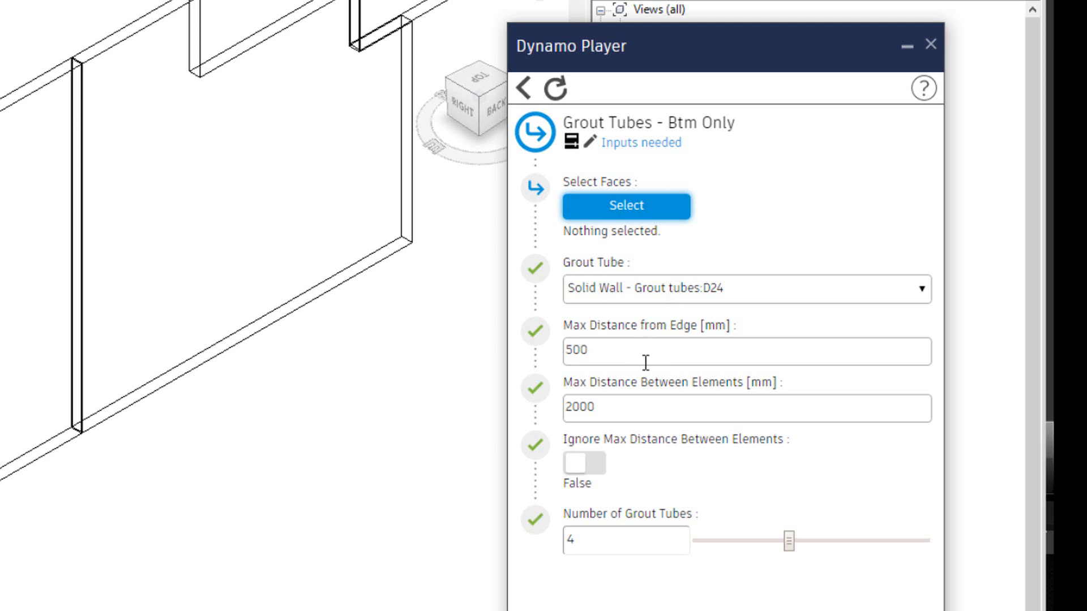
mouse_move(625, 423)
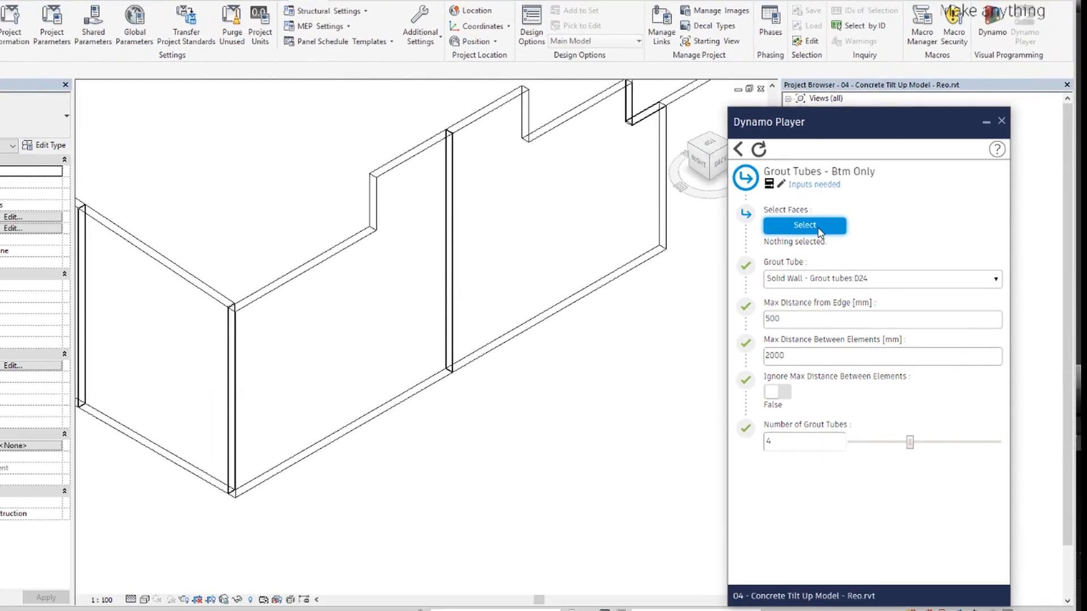
Select two wall bottom faces and run Grout Tubes - Btm Only to place the tubes.
left_click(804, 225)
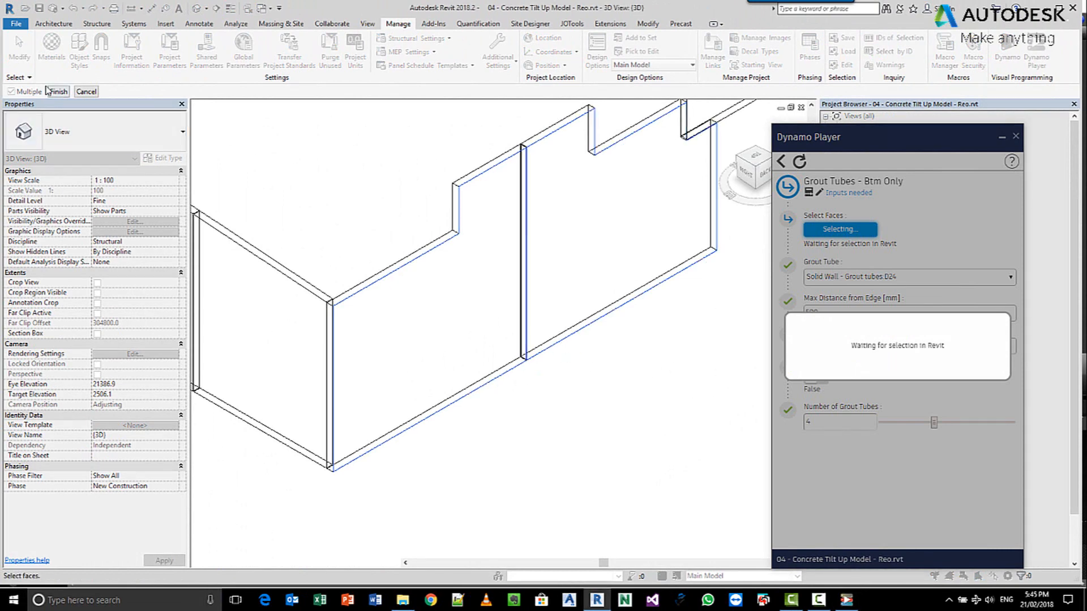
left_click(57, 91)
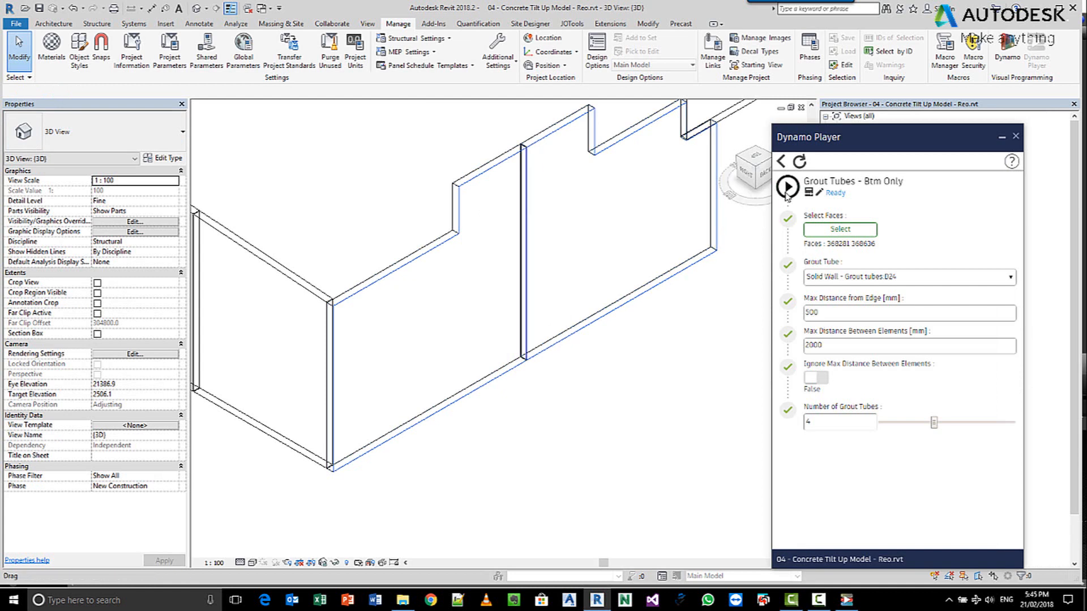
mouse_move(787, 187)
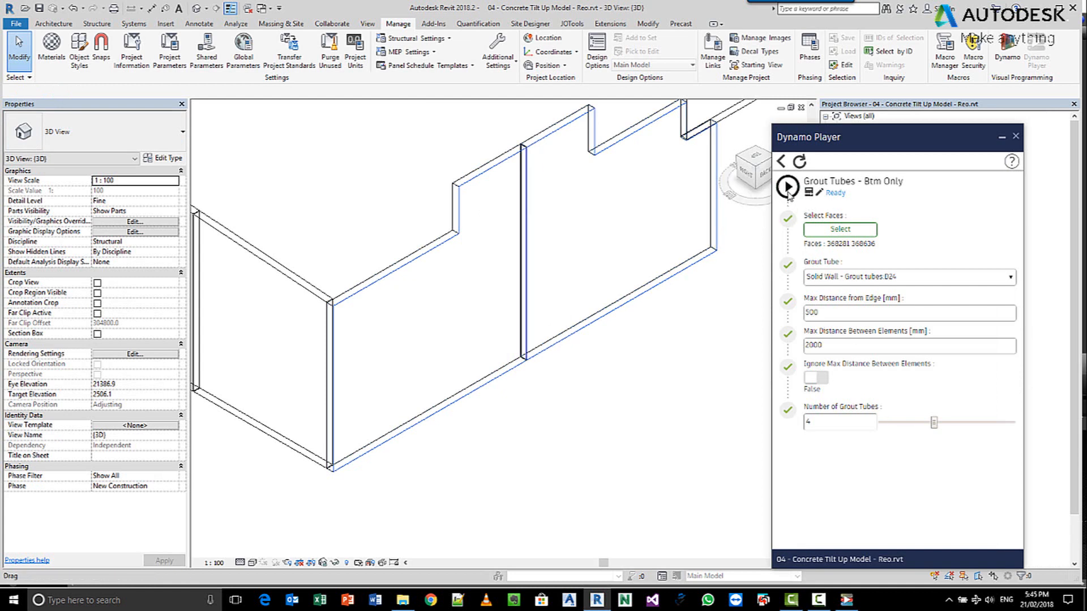
left_click(787, 187)
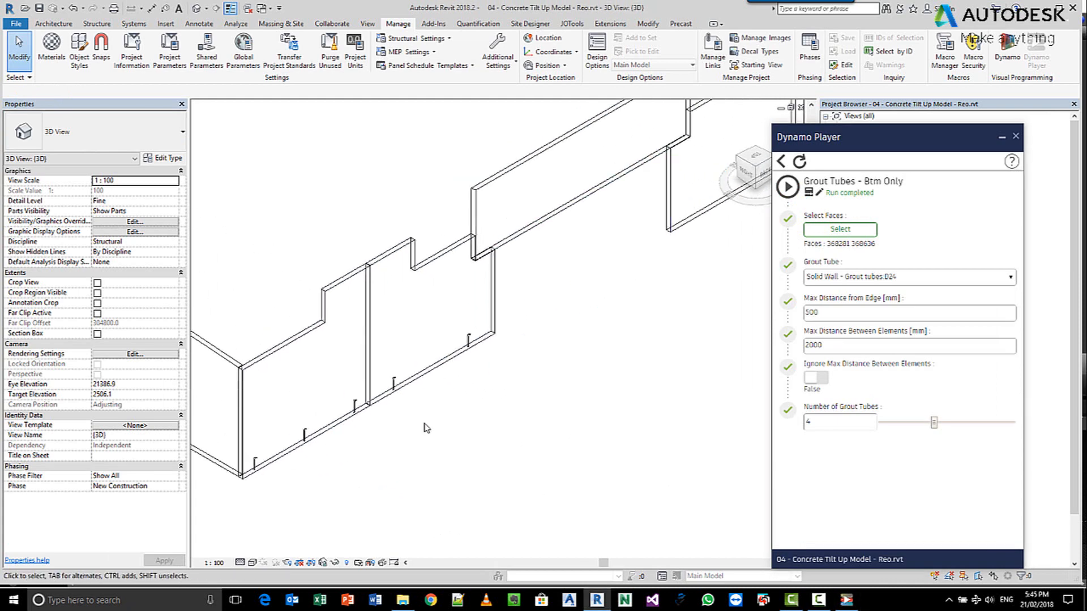
mouse_move(418, 430)
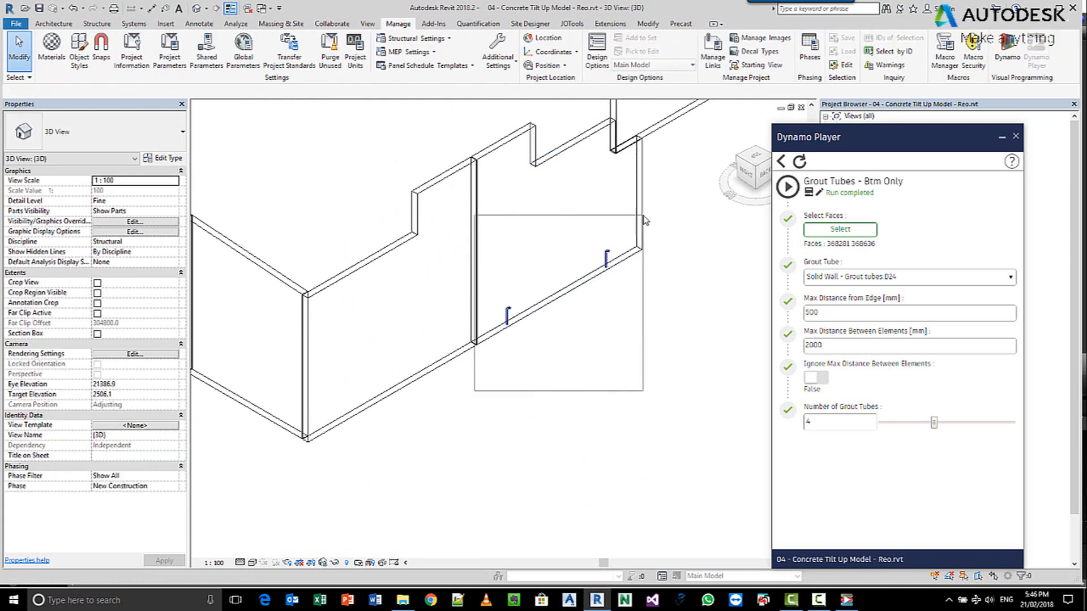
Select the next panels' bottom faces and rerun the script to add their grout tubes.
left_click(838, 230)
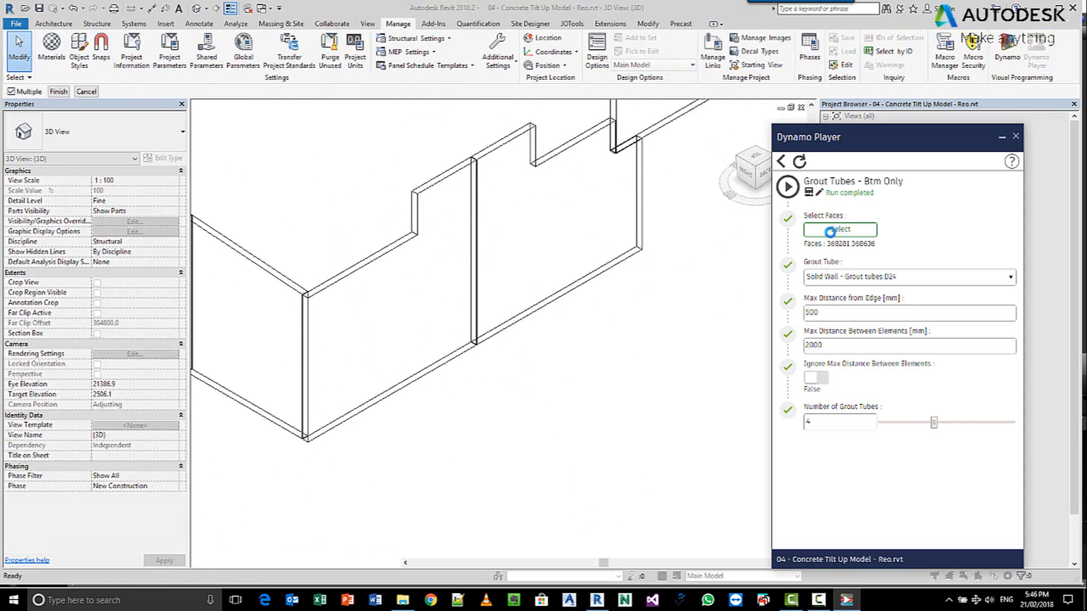
left_click(839, 230)
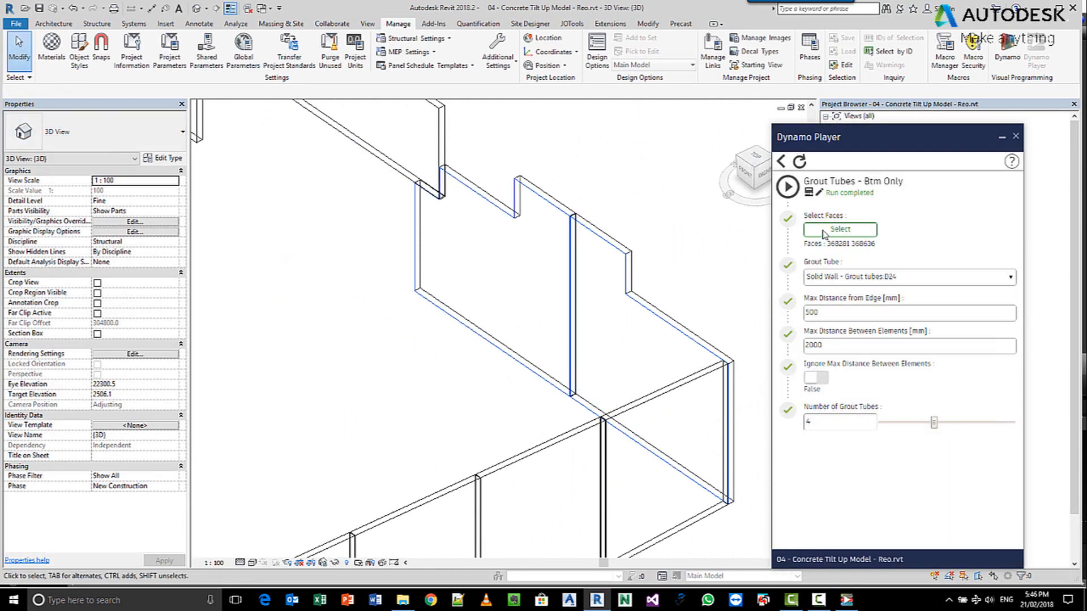
left_click(788, 187)
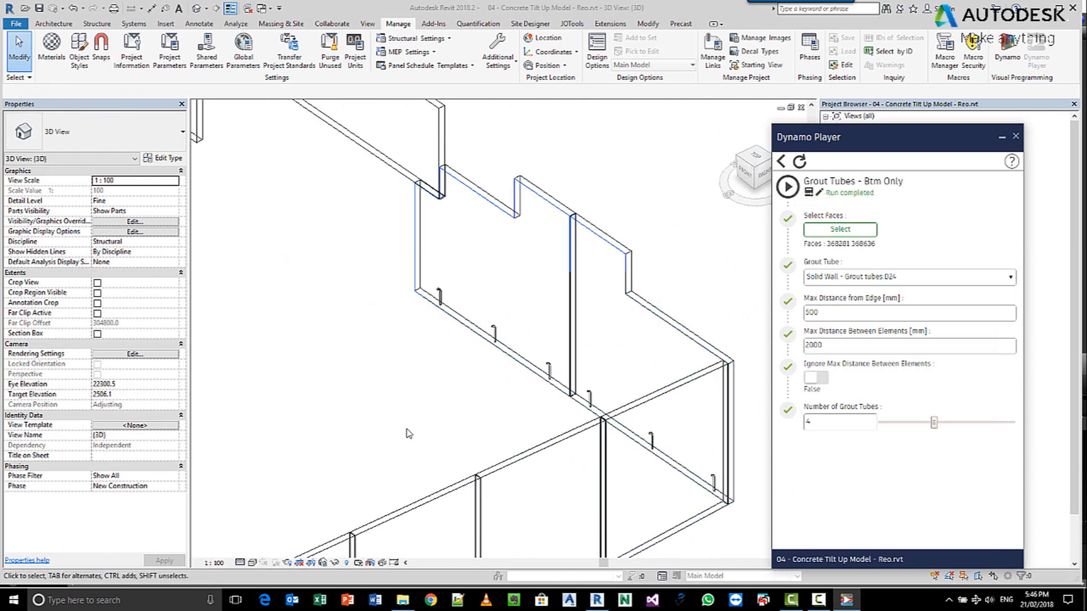
mouse_move(360, 366)
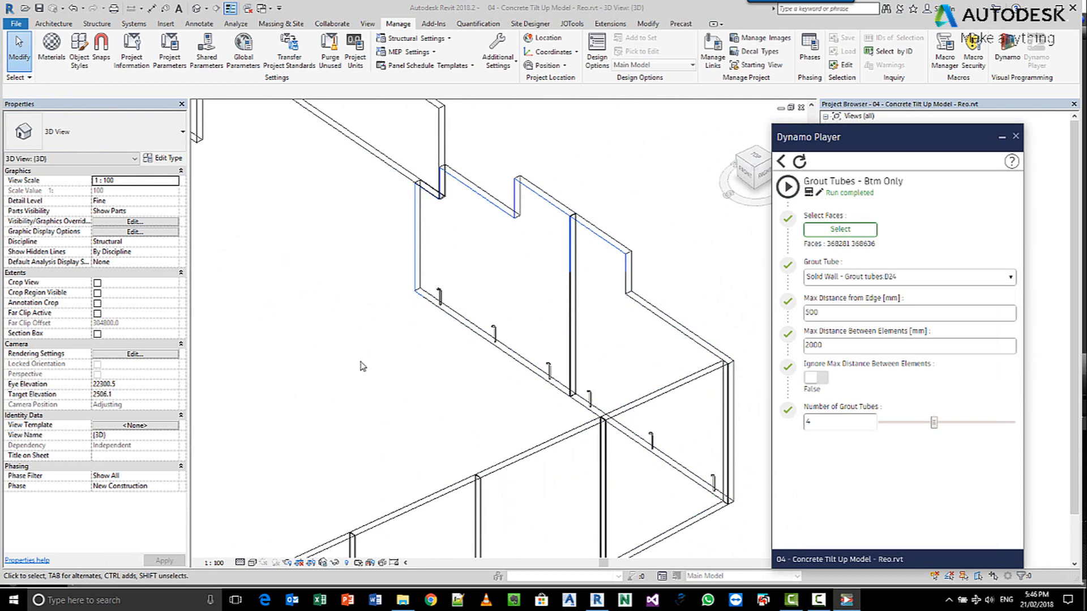
mouse_move(372, 357)
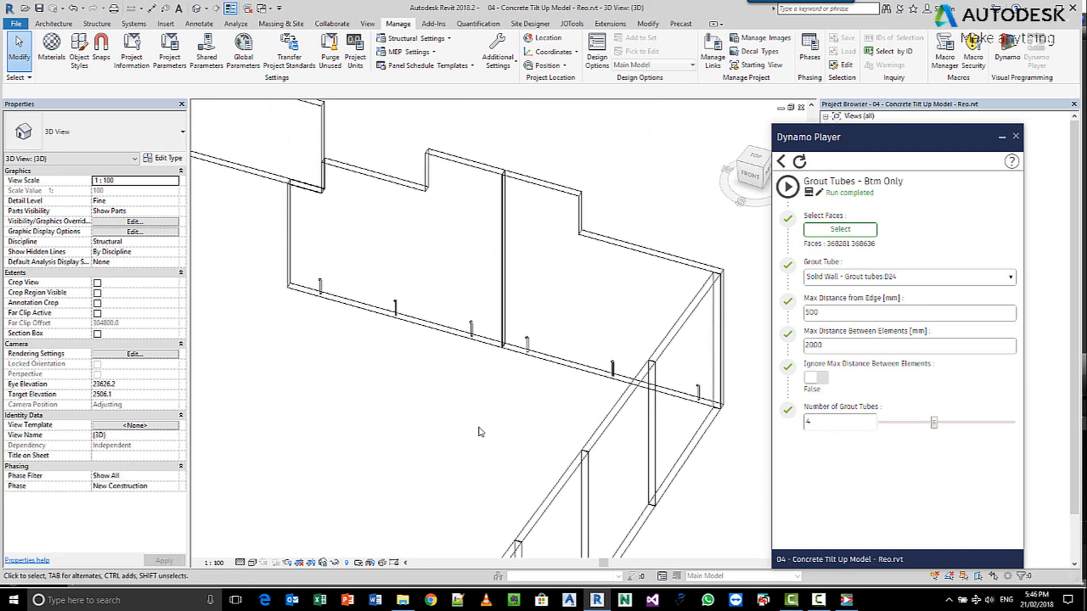
Zoom in, select a placed grout tube to check its properties, then deselect it.
left_click_drag(478, 432, 570, 436)
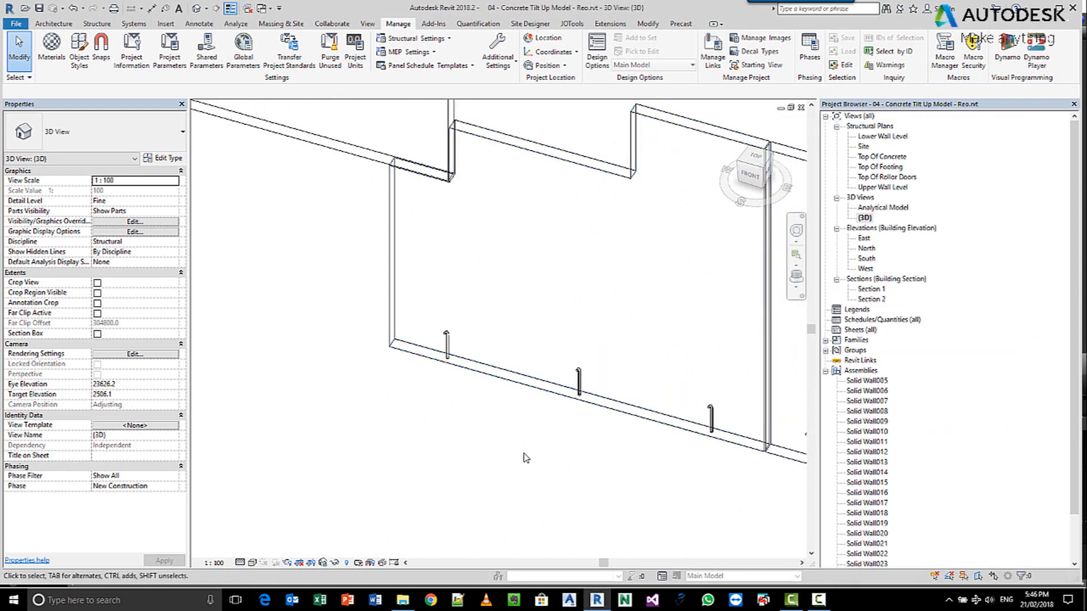
left_click(451, 339)
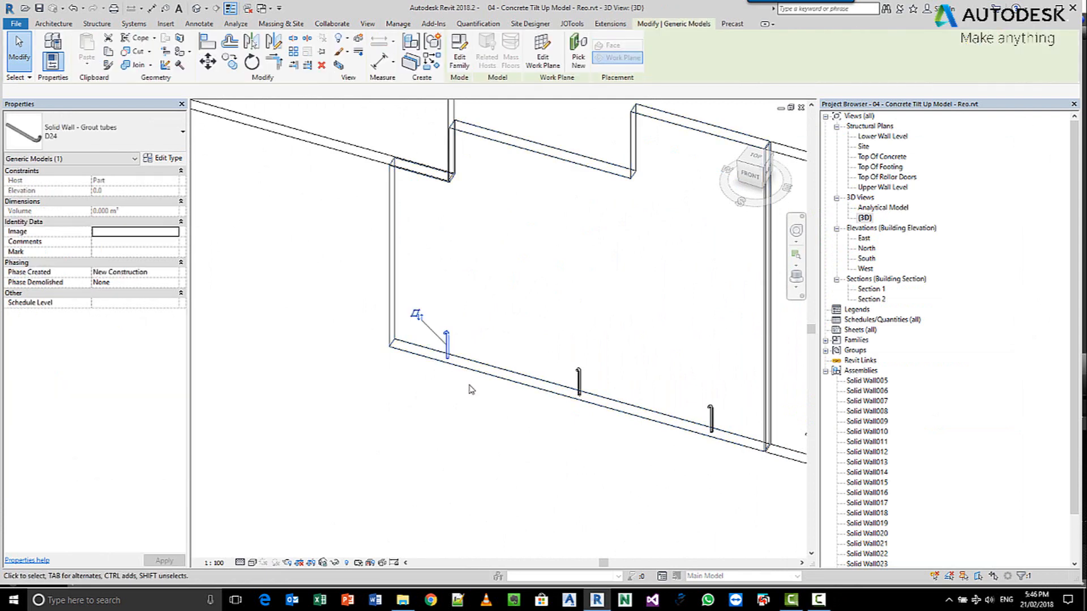
left_click(397, 23)
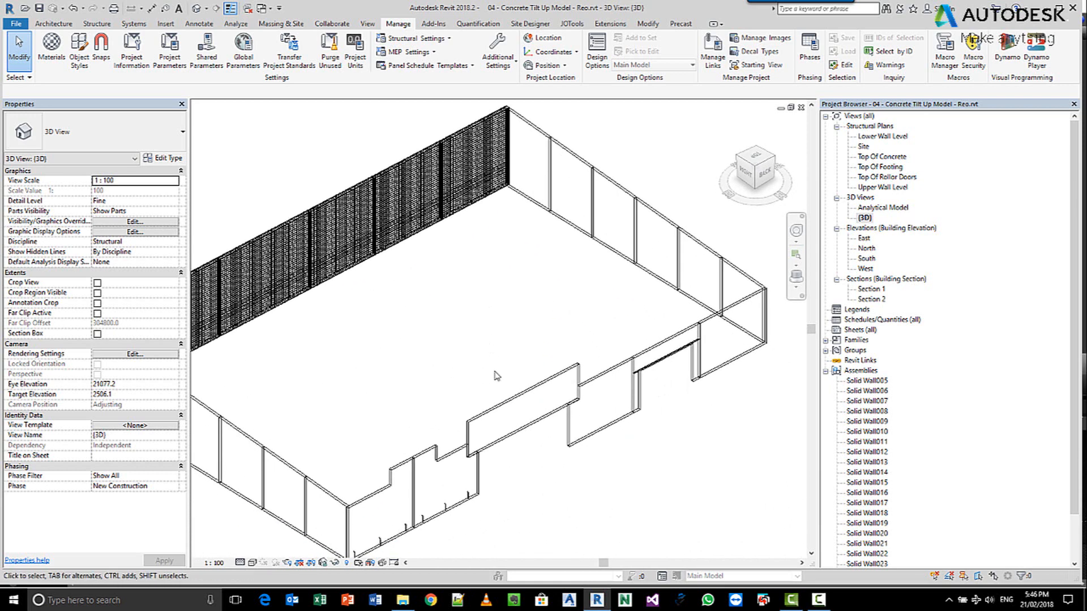
Run Precast Mounting Parts, adding 9 grout tube elements to 3 assemblies.
left_click(679, 22)
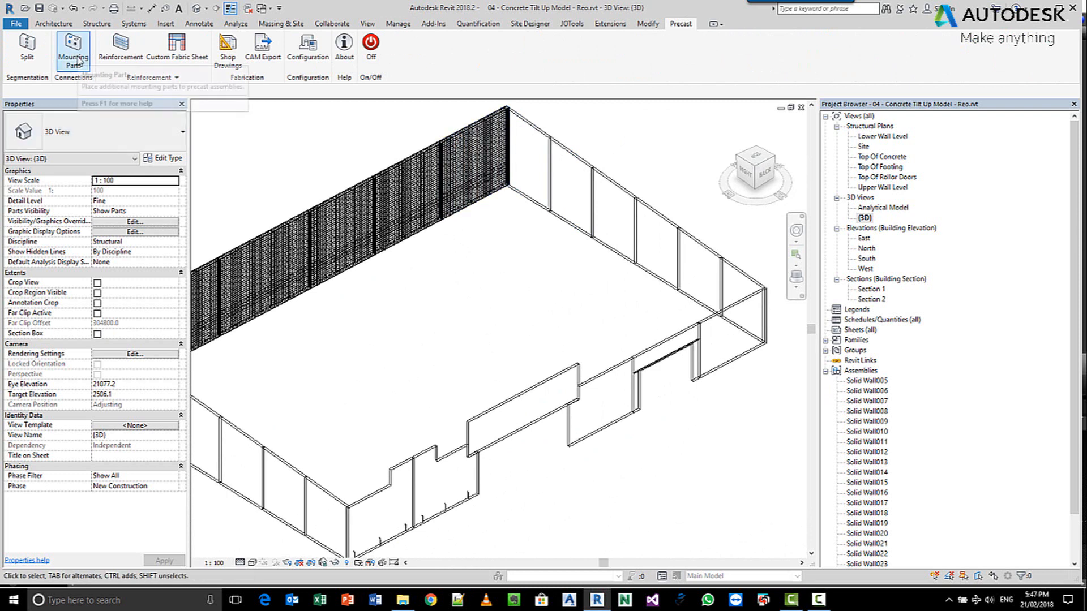
mouse_move(72, 48)
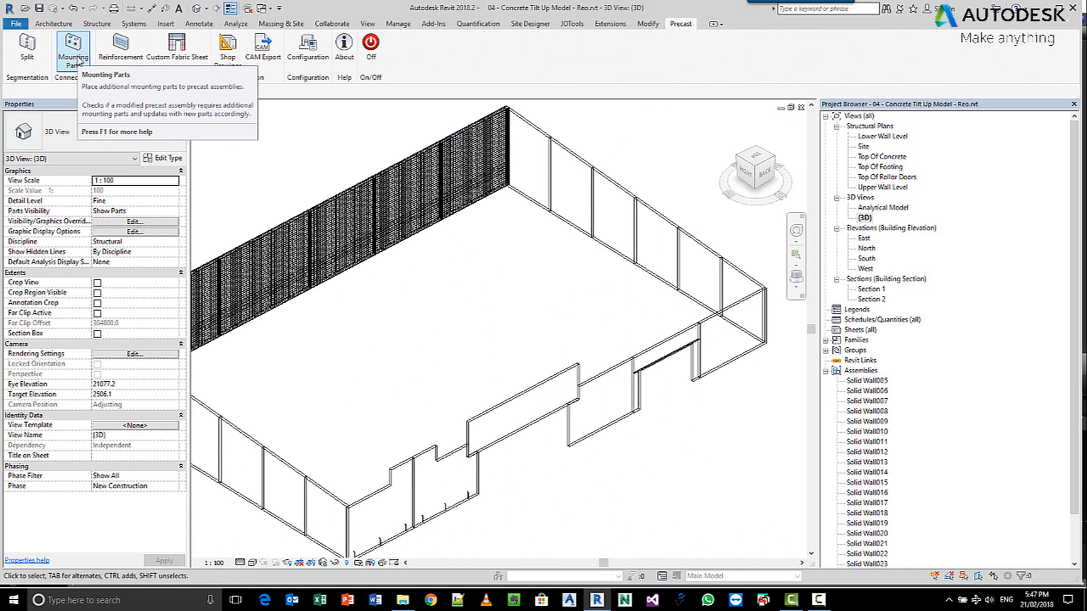
mouse_move(328, 190)
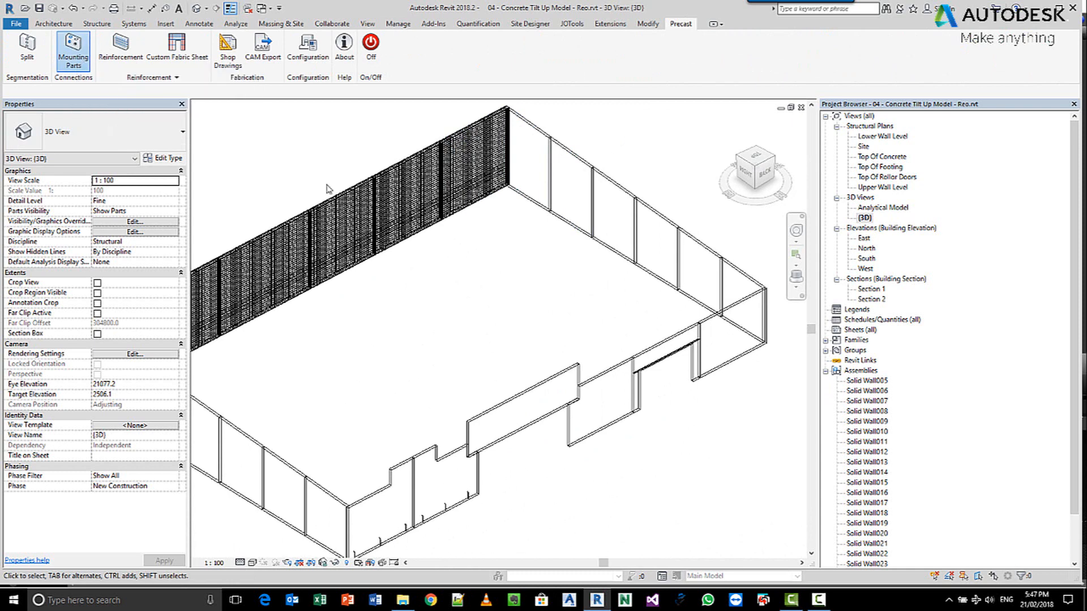
left_click(73, 50)
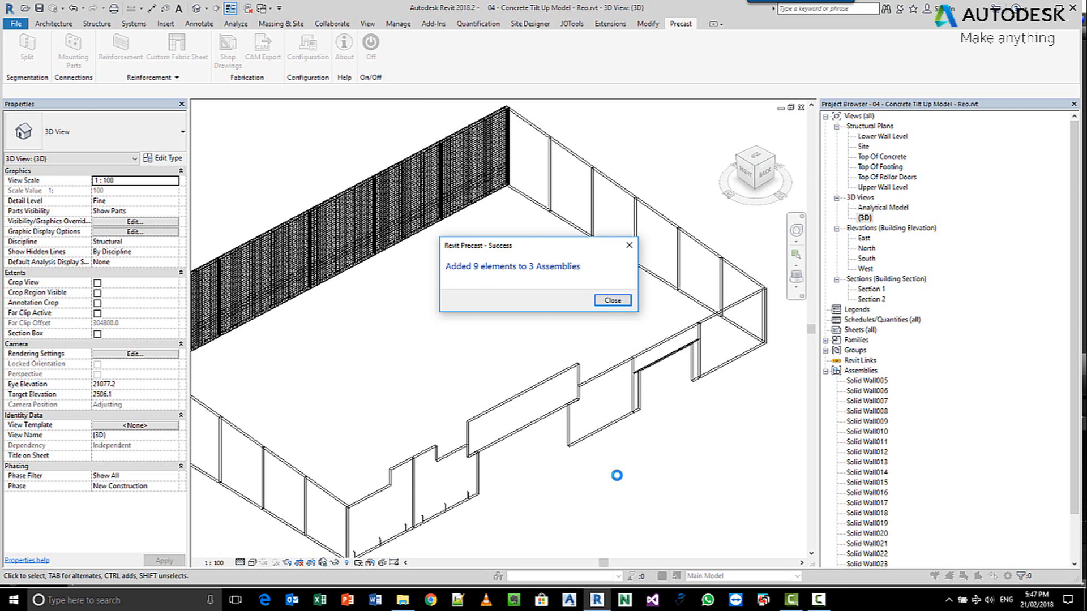
mouse_move(486, 375)
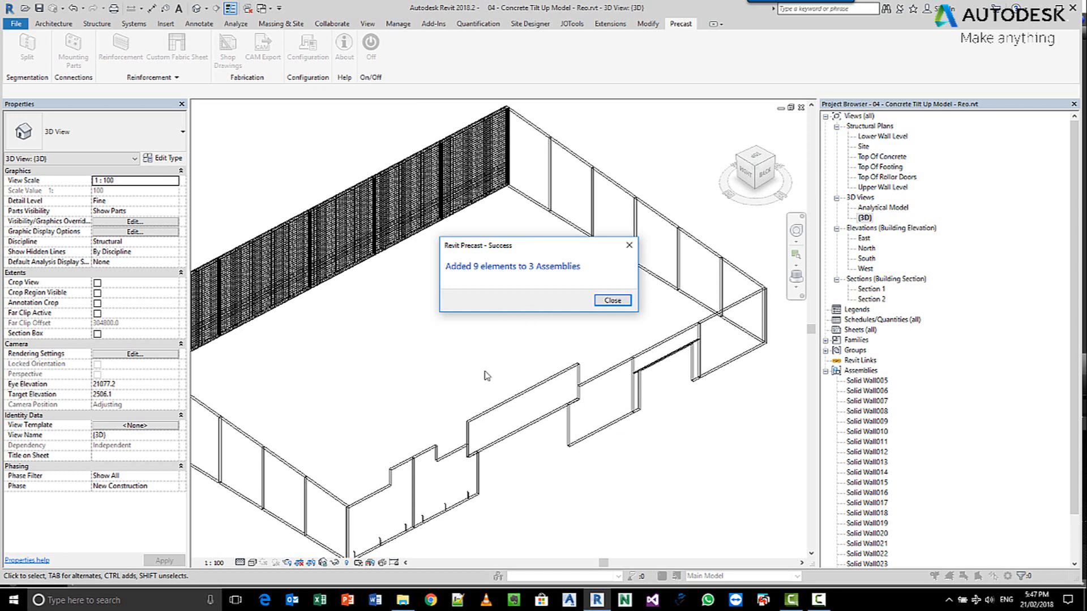
mouse_move(477, 273)
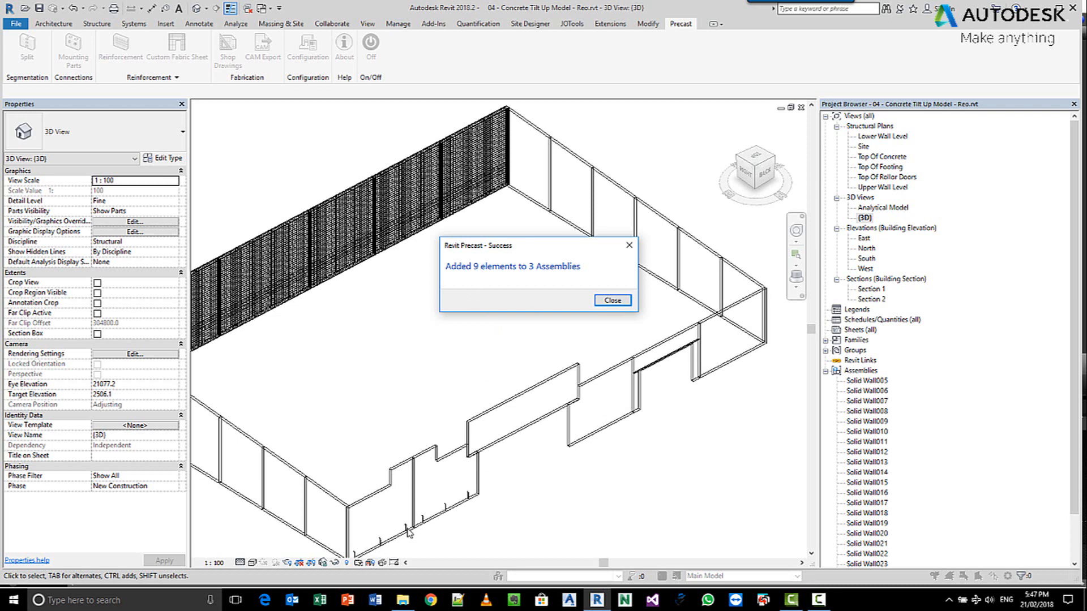
mouse_move(539, 423)
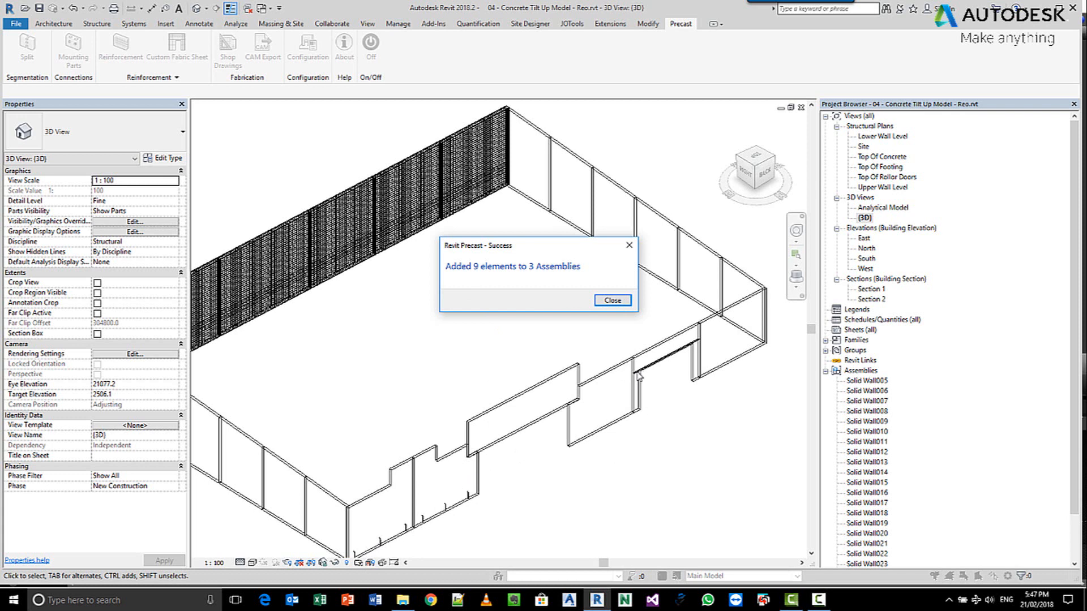
mouse_move(400, 394)
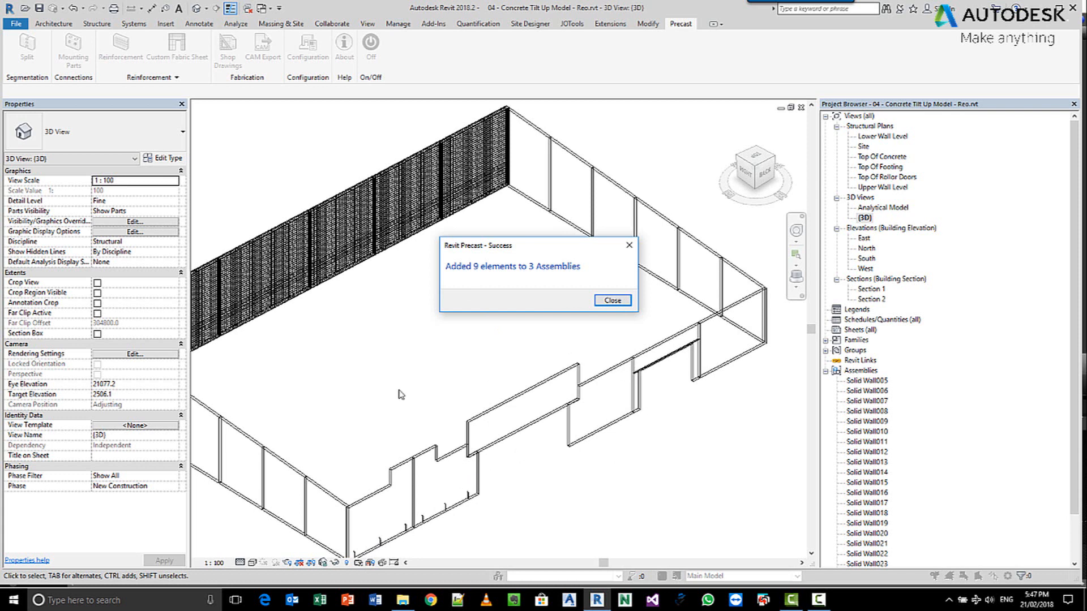
mouse_move(625, 314)
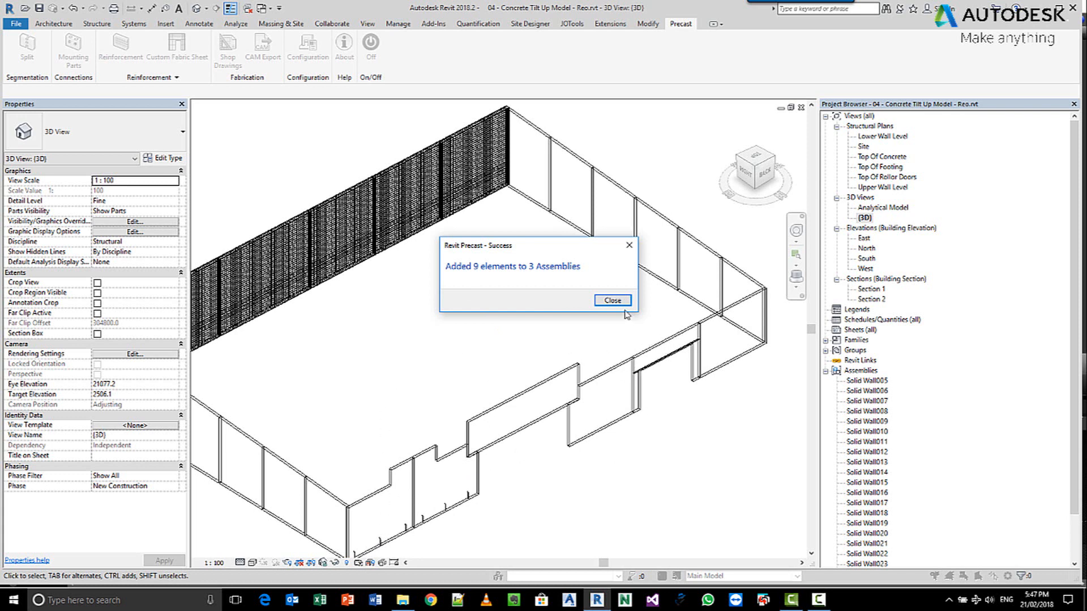
Dismiss the Revit Precast success dialog to return to the 3D building view.
left_click(613, 300)
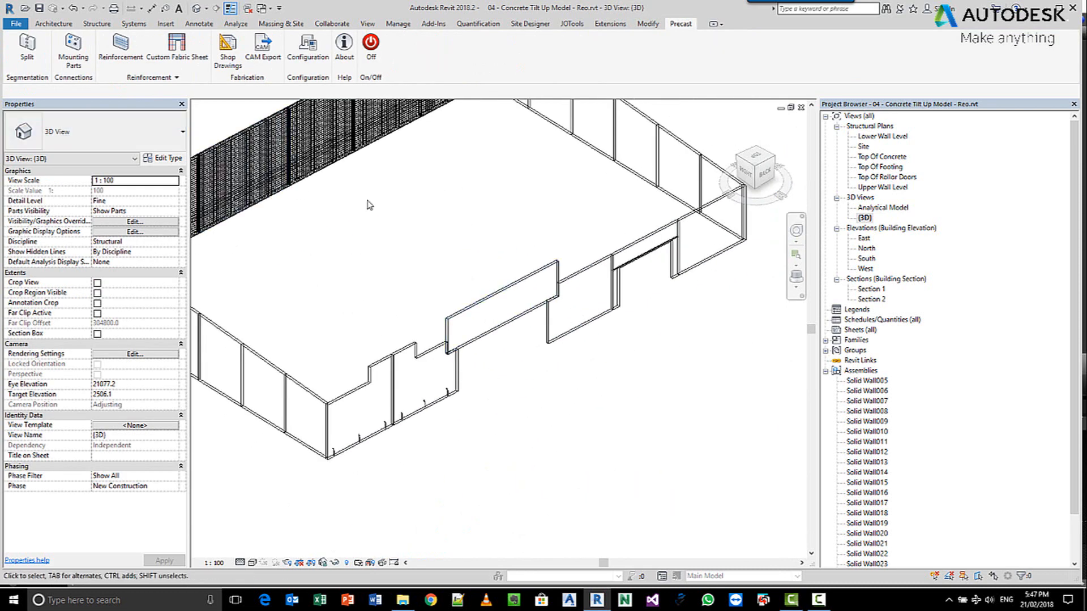
mouse_move(496, 214)
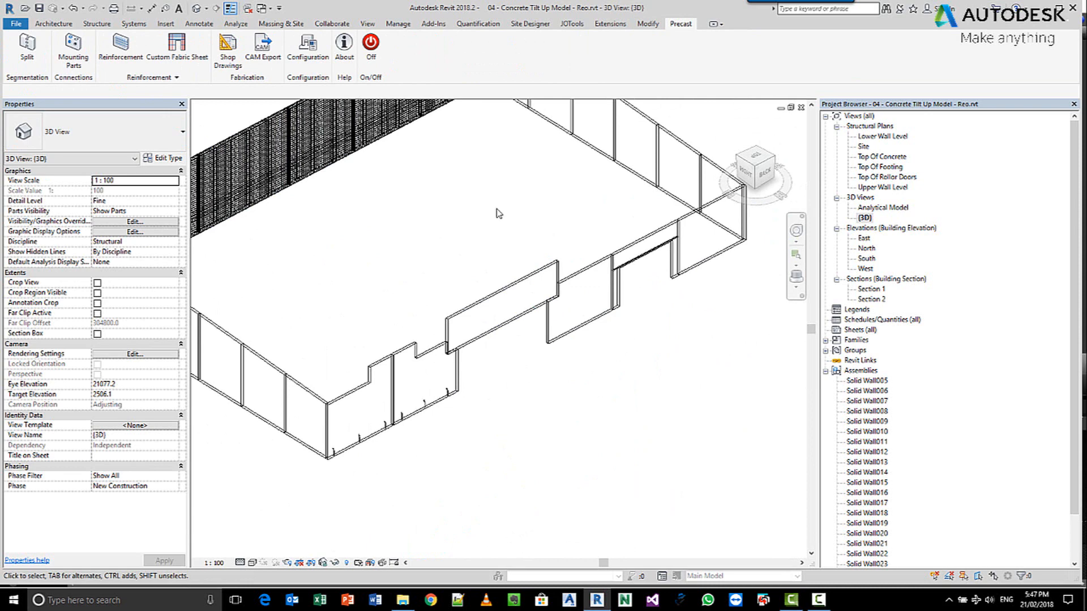
mouse_move(494, 208)
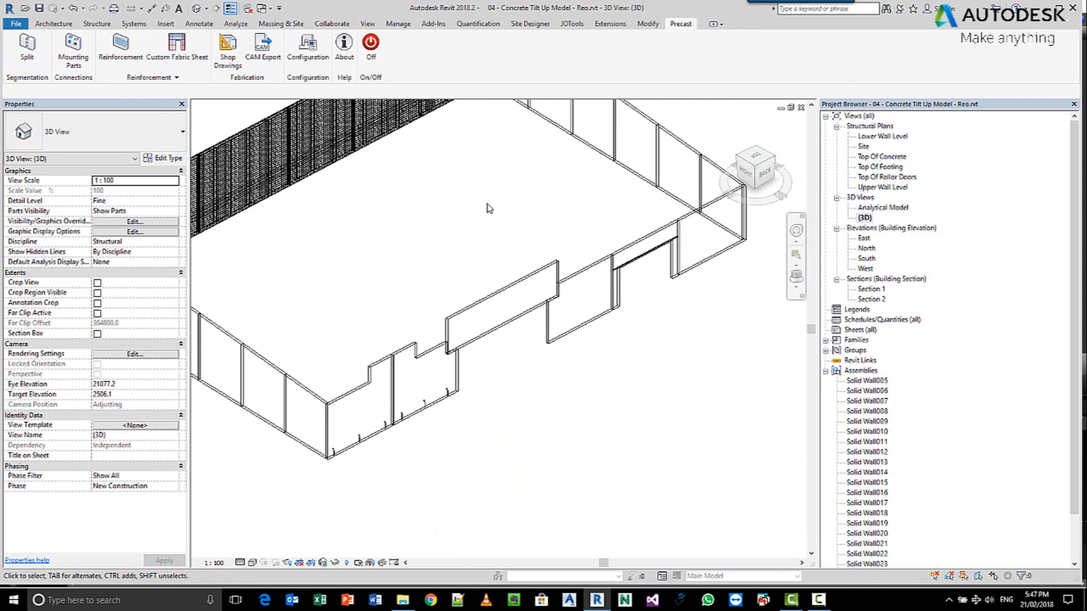